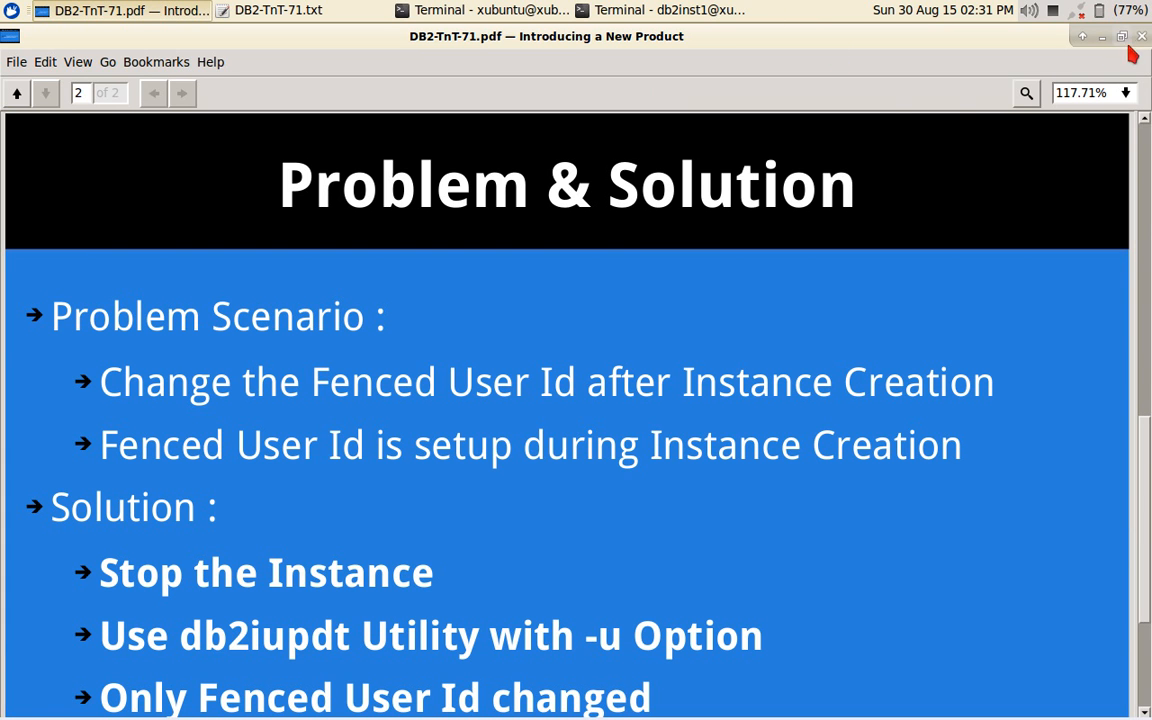
Step: Close the slides, select the Term 1 commands db2start through db2stop, and bring the db2inst1 terminal forward
click(278, 10)
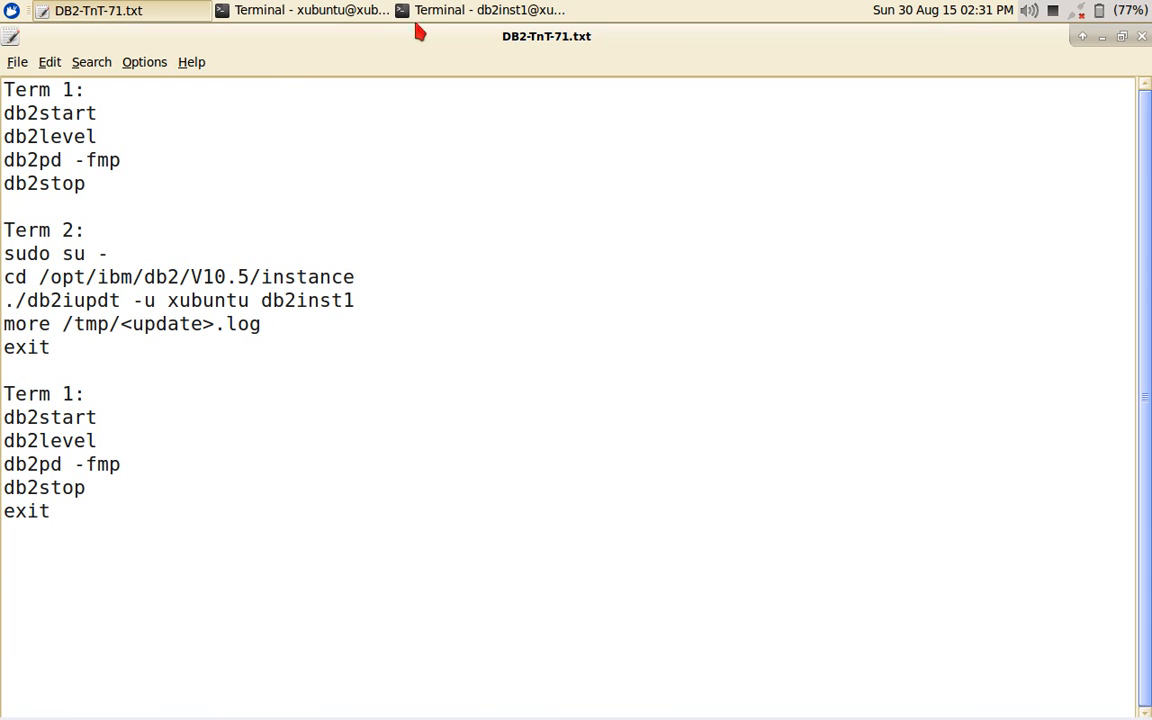
mouse_move(488, 10)
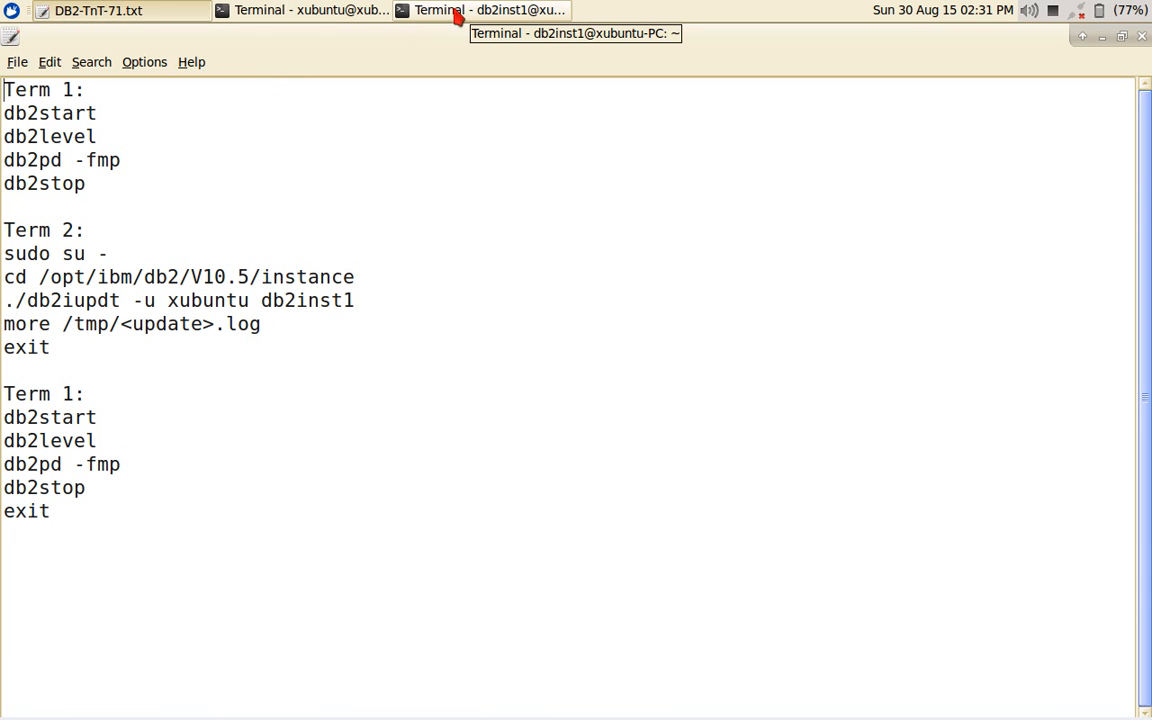
click(97, 10)
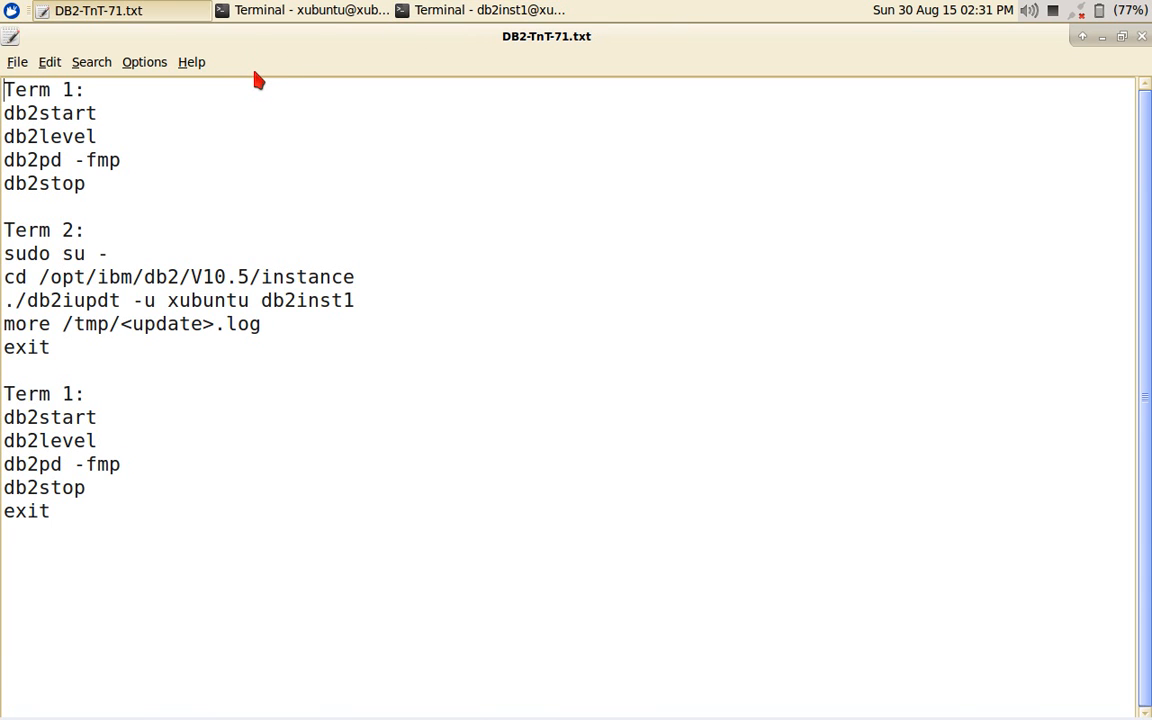
double_click(49, 113)
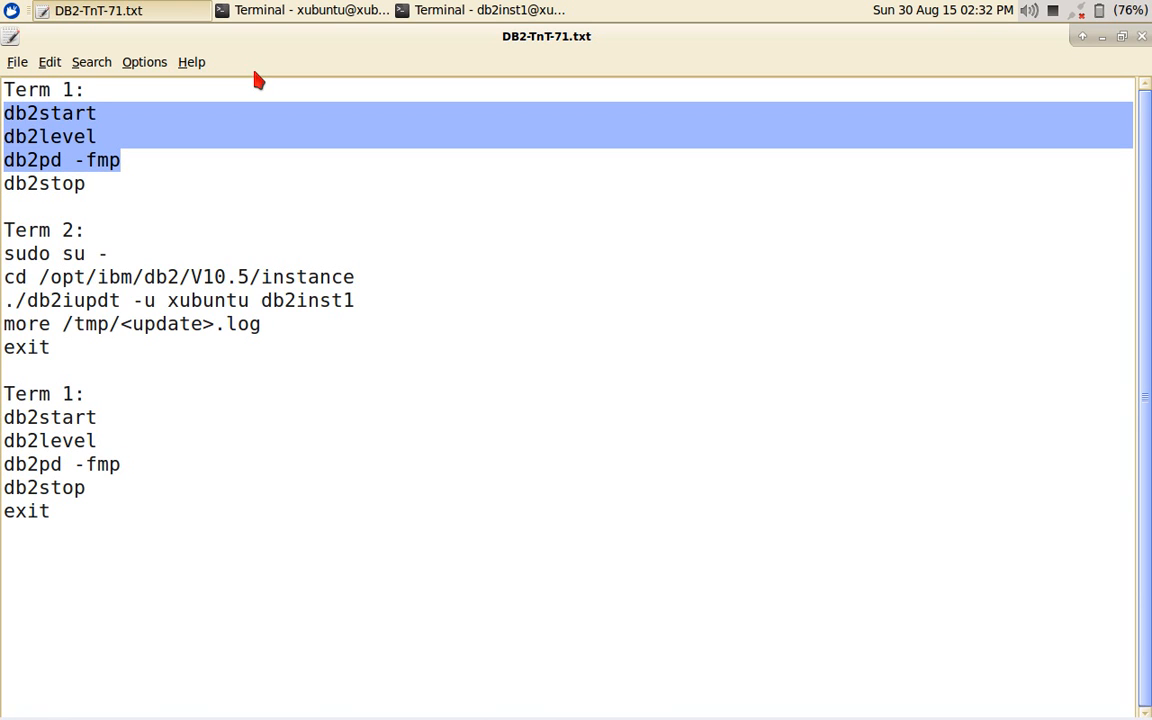
drag(120, 160, 85, 183)
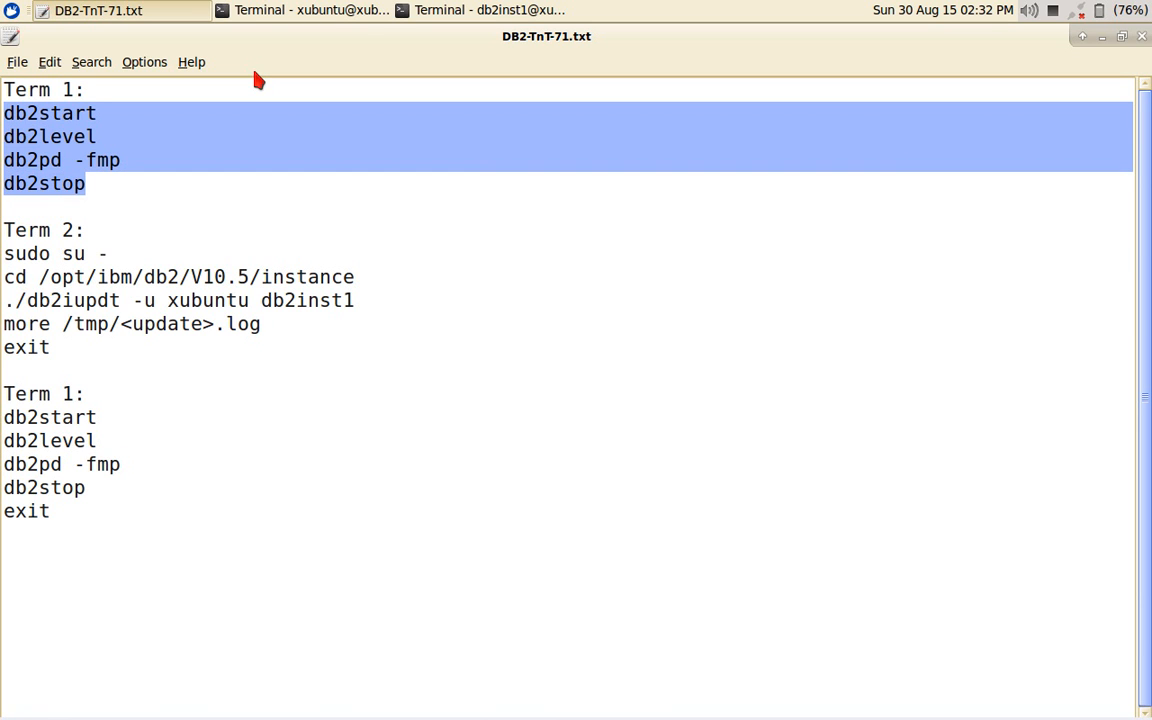
mouse_move(340, 60)
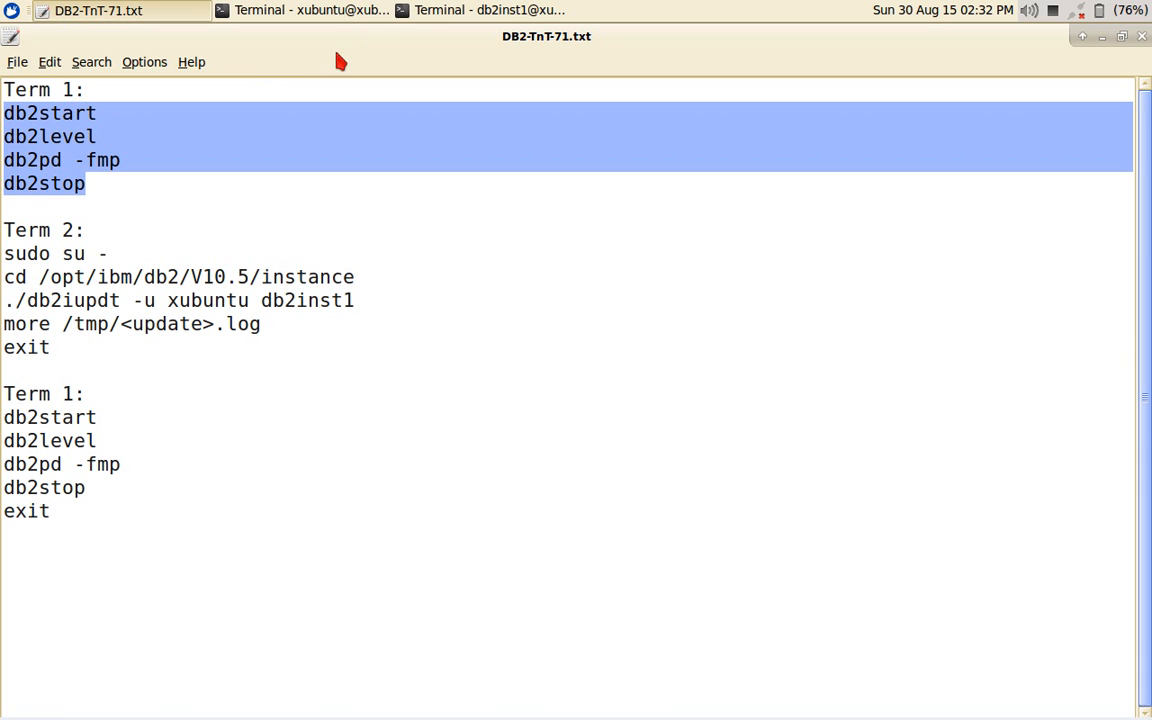
click(490, 10)
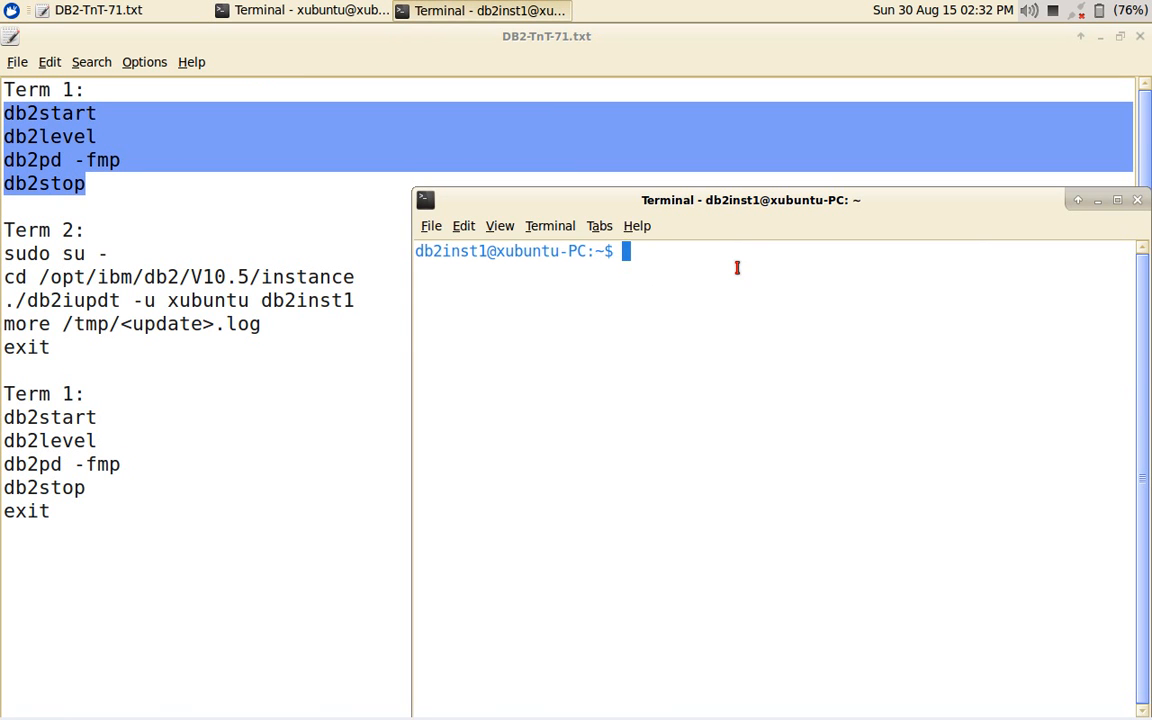
Step: Run db2start, db2level, db2pd -fmp and db2stop, noting the fenced user db2fenc1
click(1117, 199)
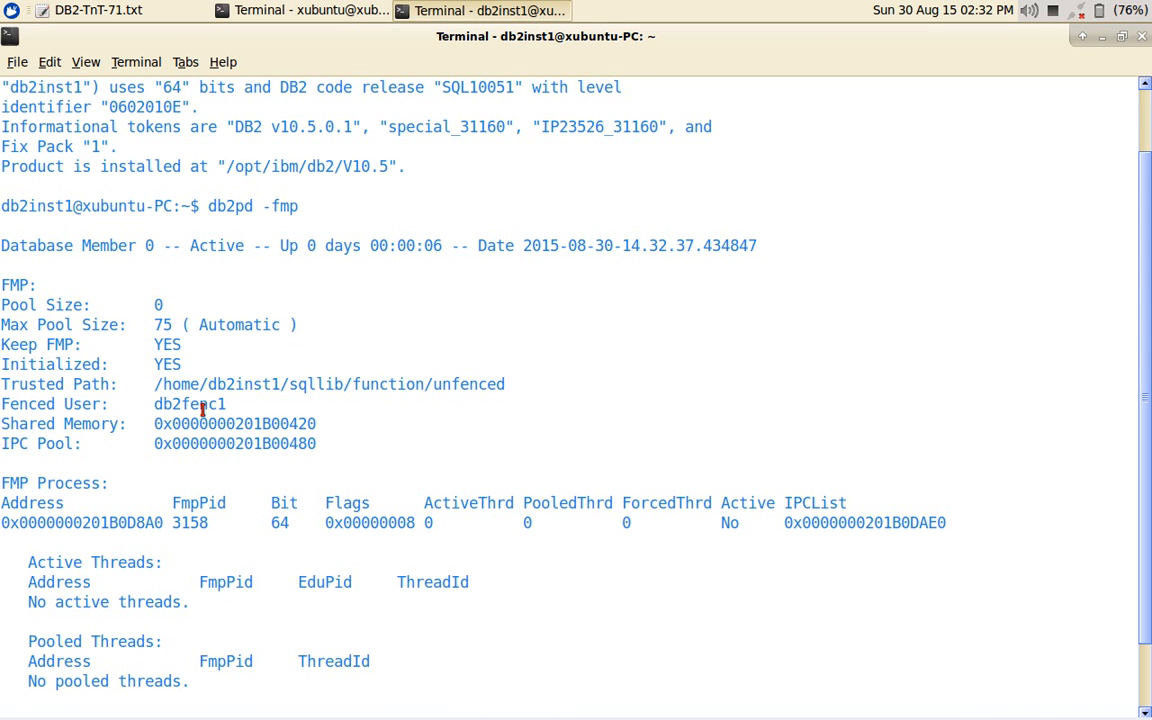
double_click(200, 404)
text(db2stop)
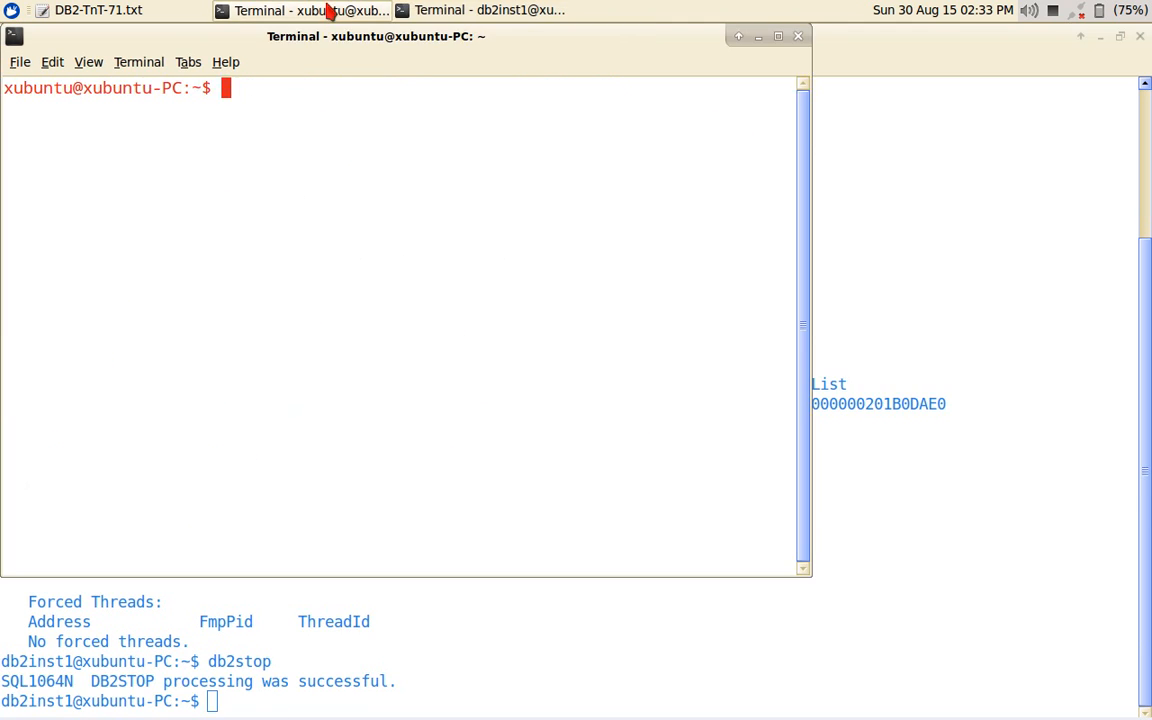
Step: Become root with sudo su - in the xubuntu terminal, then return to the command notes
text(sudo)
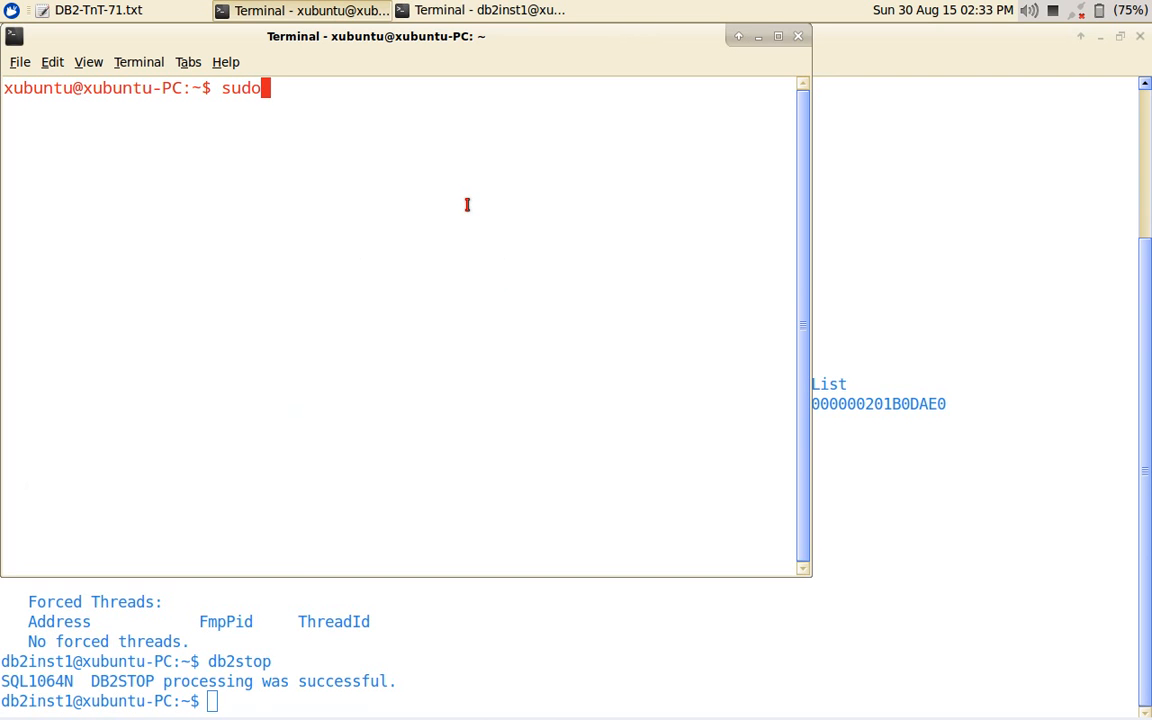
text(su -)
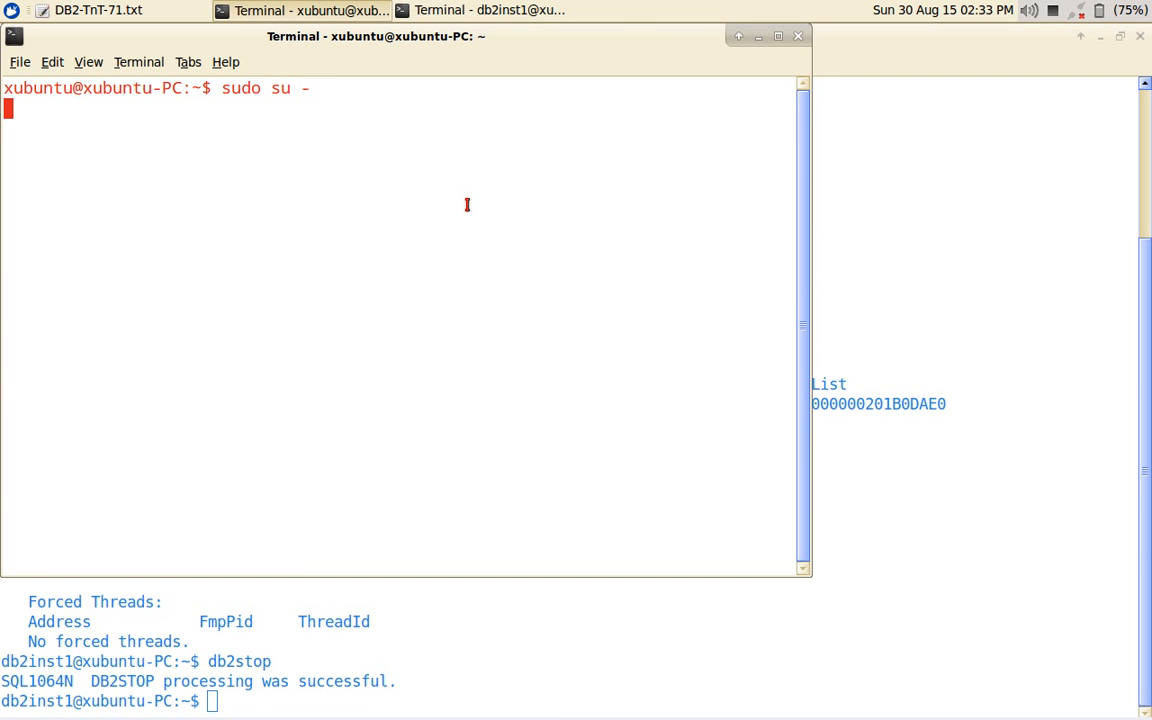
key(Return)
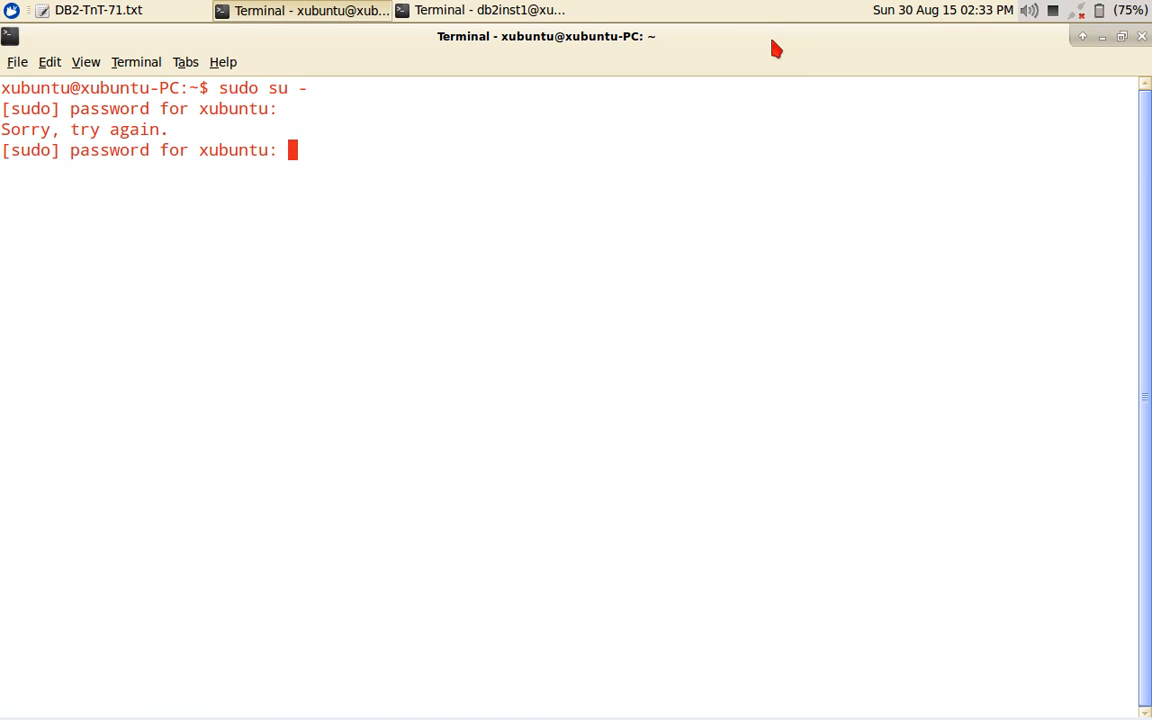
key(Return)
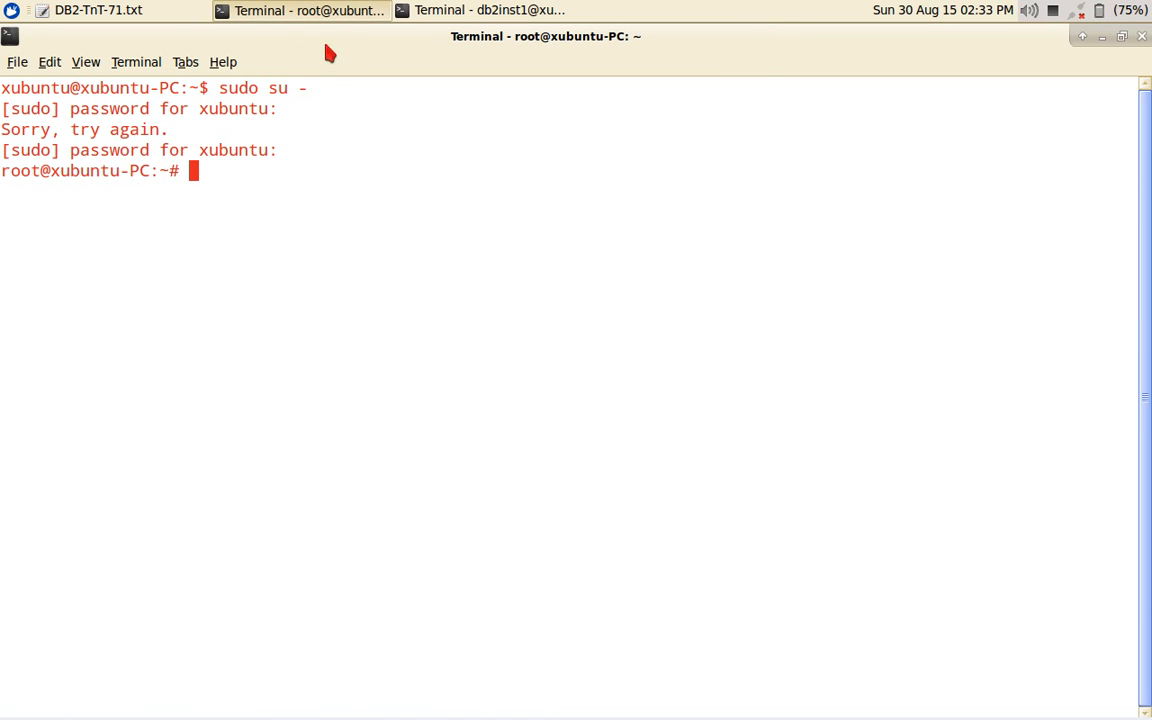
click(95, 10)
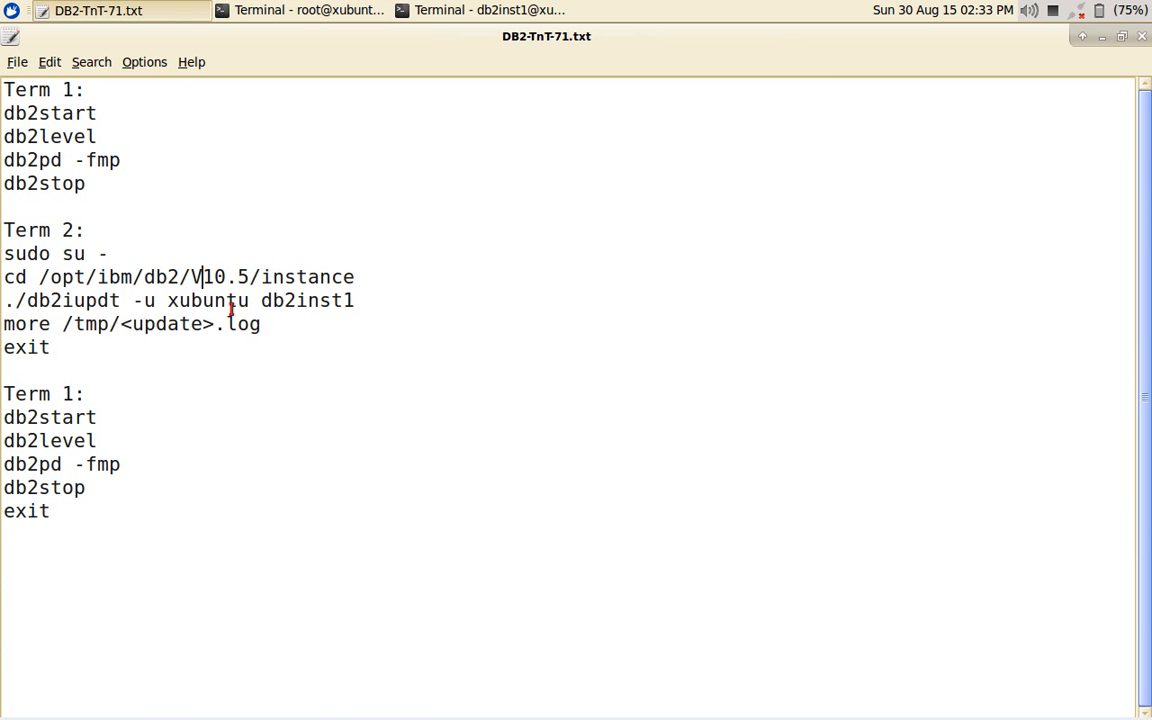
Step: Select the cd and ./db2iupdt lines under Term 2 and focus the root terminal
triple_click(180, 277)
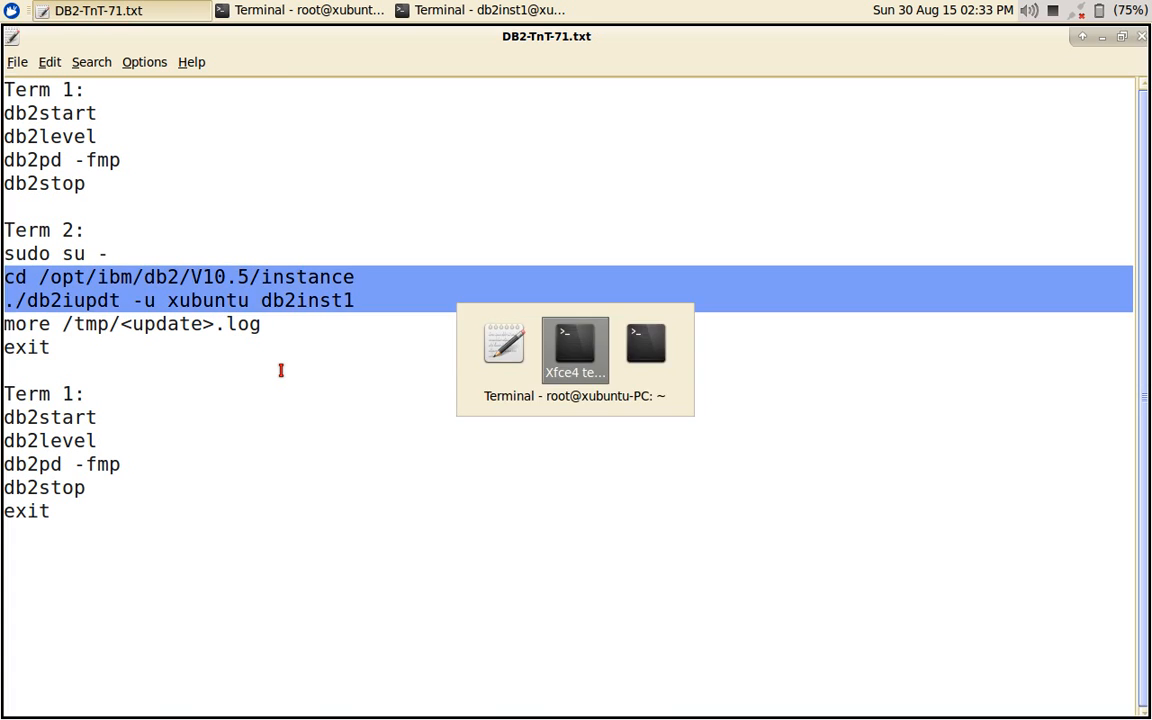
click(574, 350)
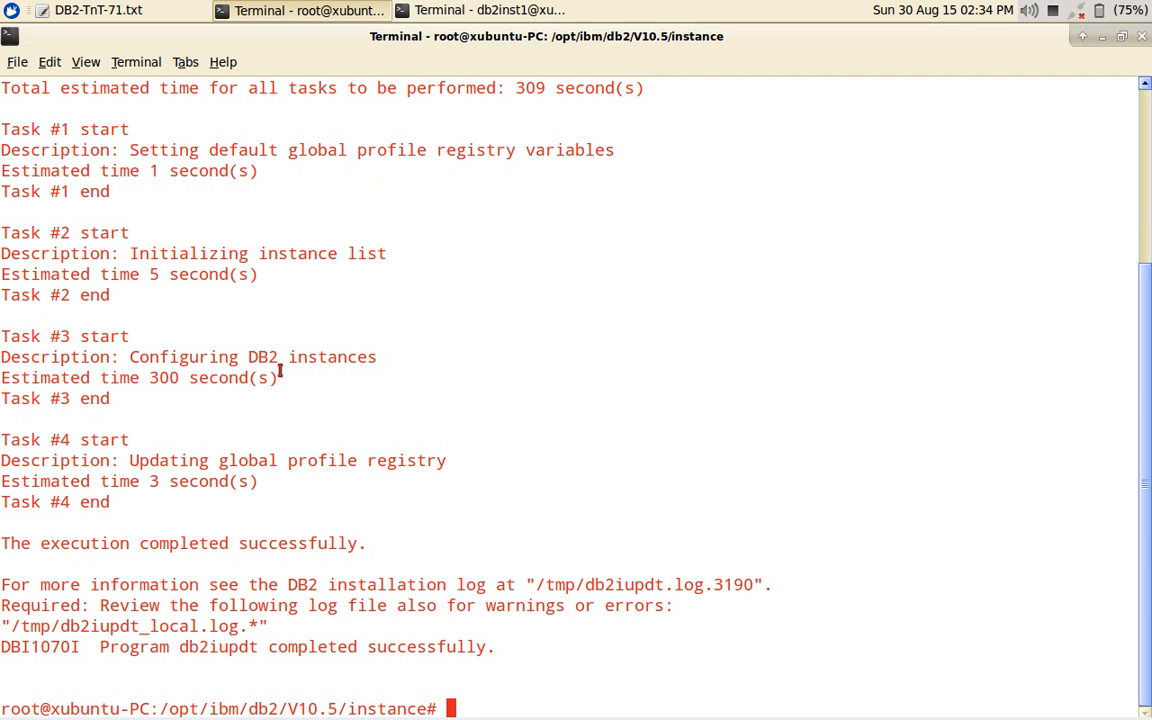
Step: Run db2iupdt -u xubuntu db2inst1 from /opt/ibm/db2/V10.5/instance and begin a more command for its log
text(more)
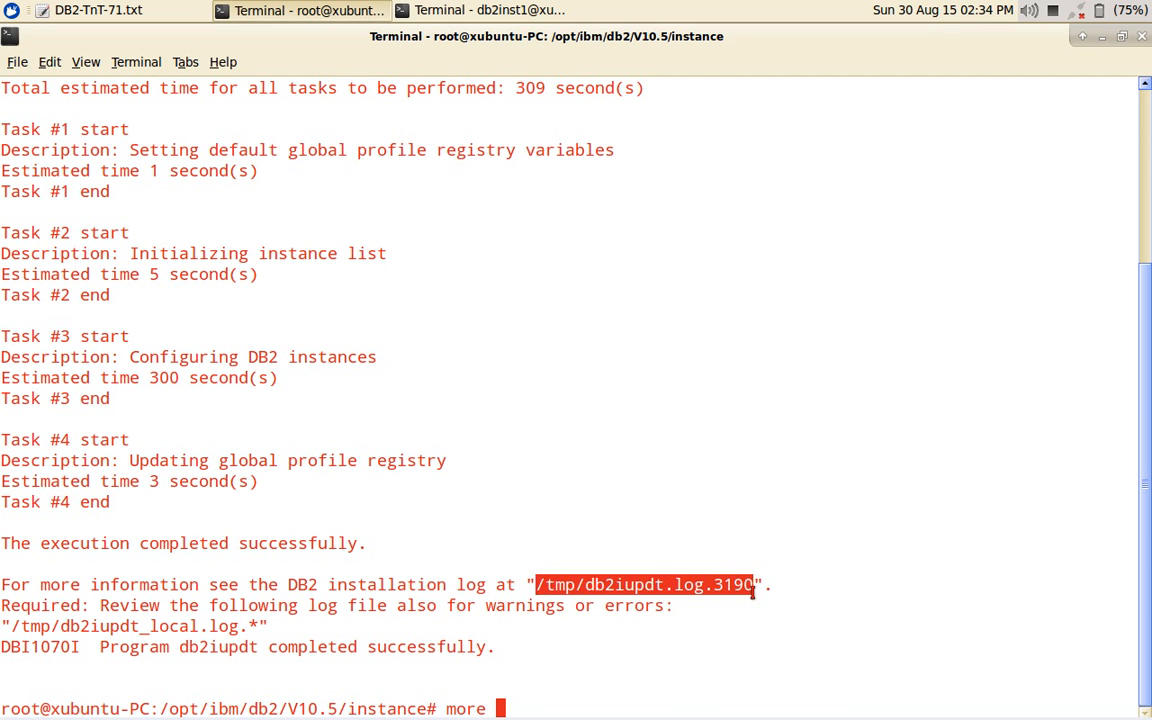
Step: View /tmp/db2iupdt.log.3190 in more, showing xubuntu as db2inst1's fenced user
text(/tmp/db2iupdt.log.3190)
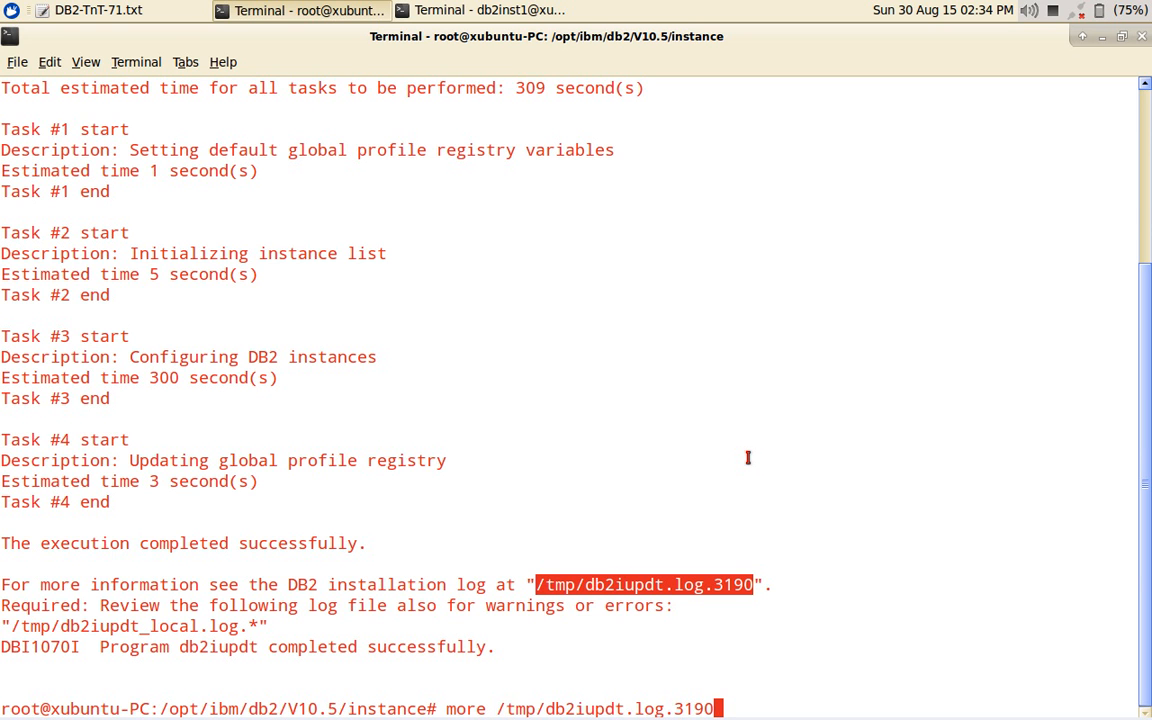
key(Return)
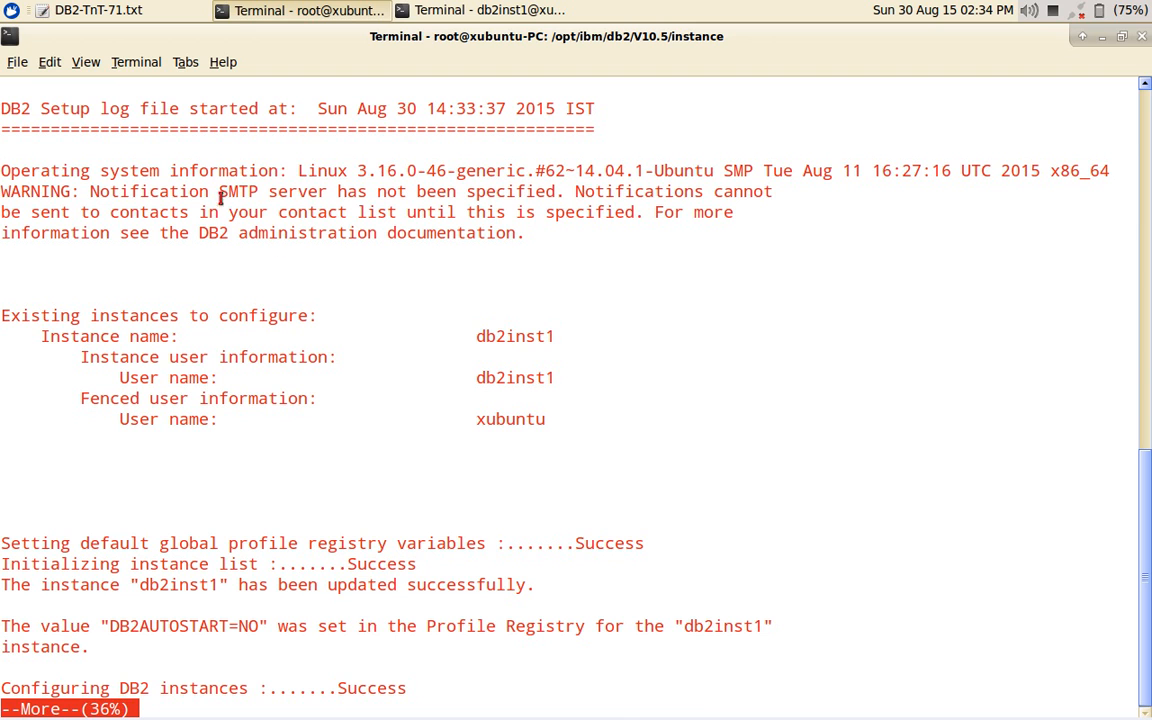
mouse_move(527, 197)
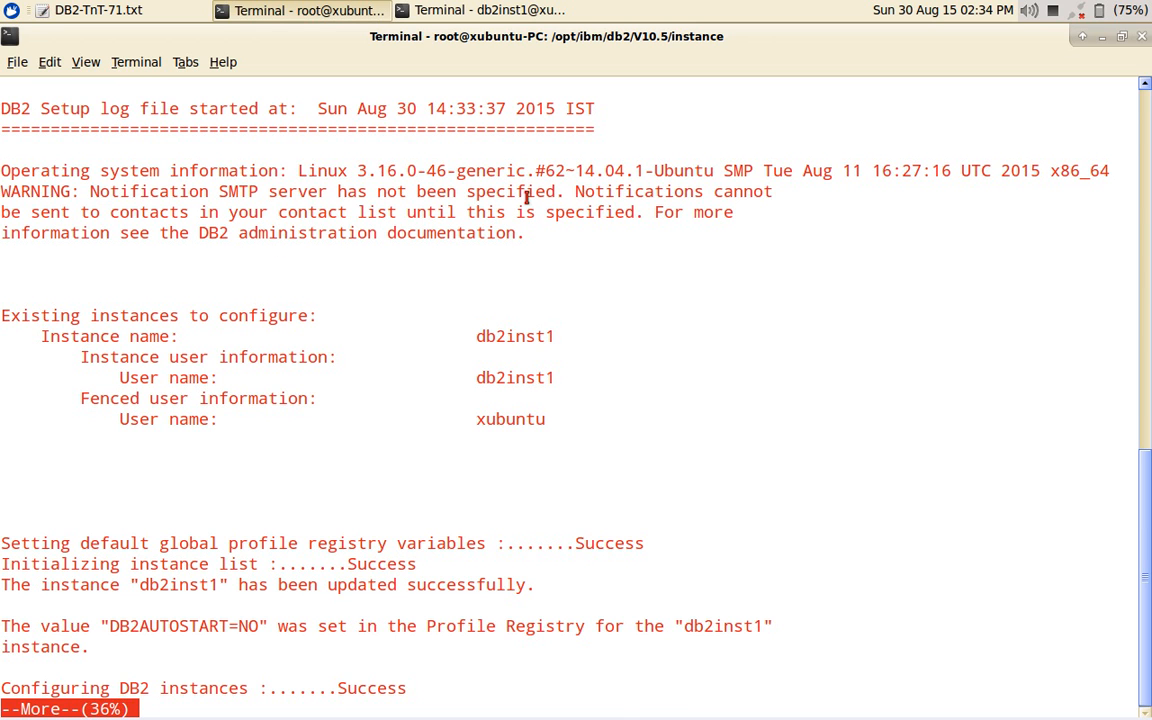
mouse_move(158, 418)
text(exit)
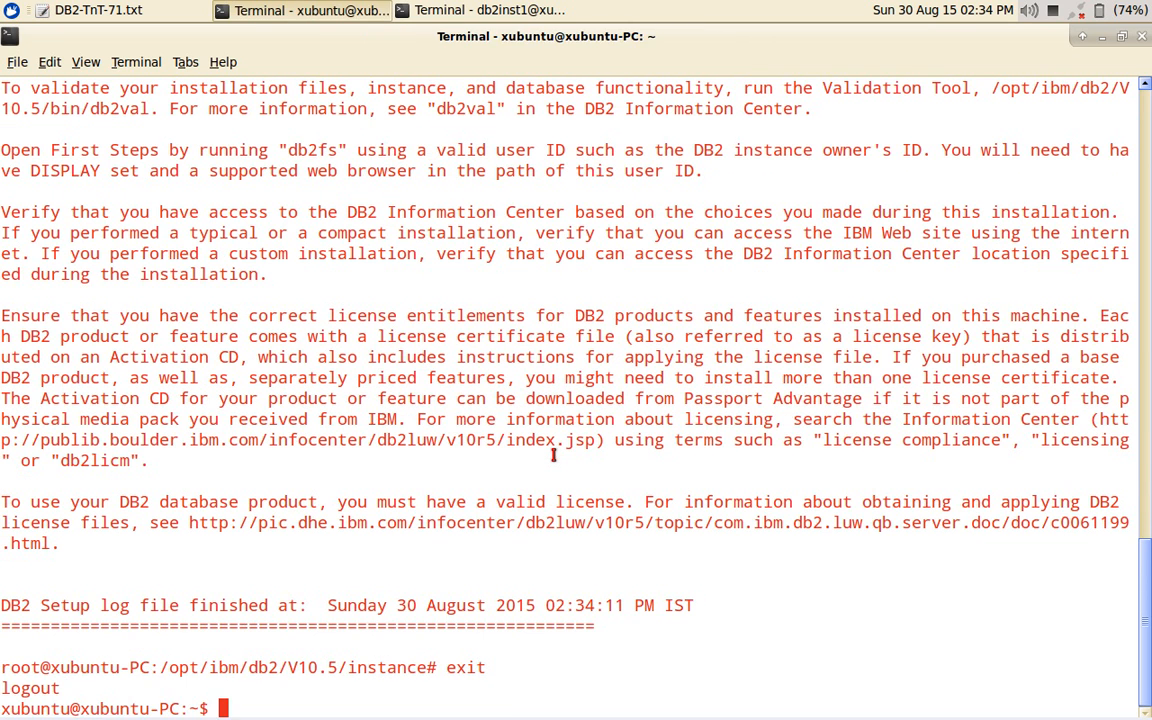
Step: Close the finished root terminal and return to the Mousepad command plan
click(98, 10)
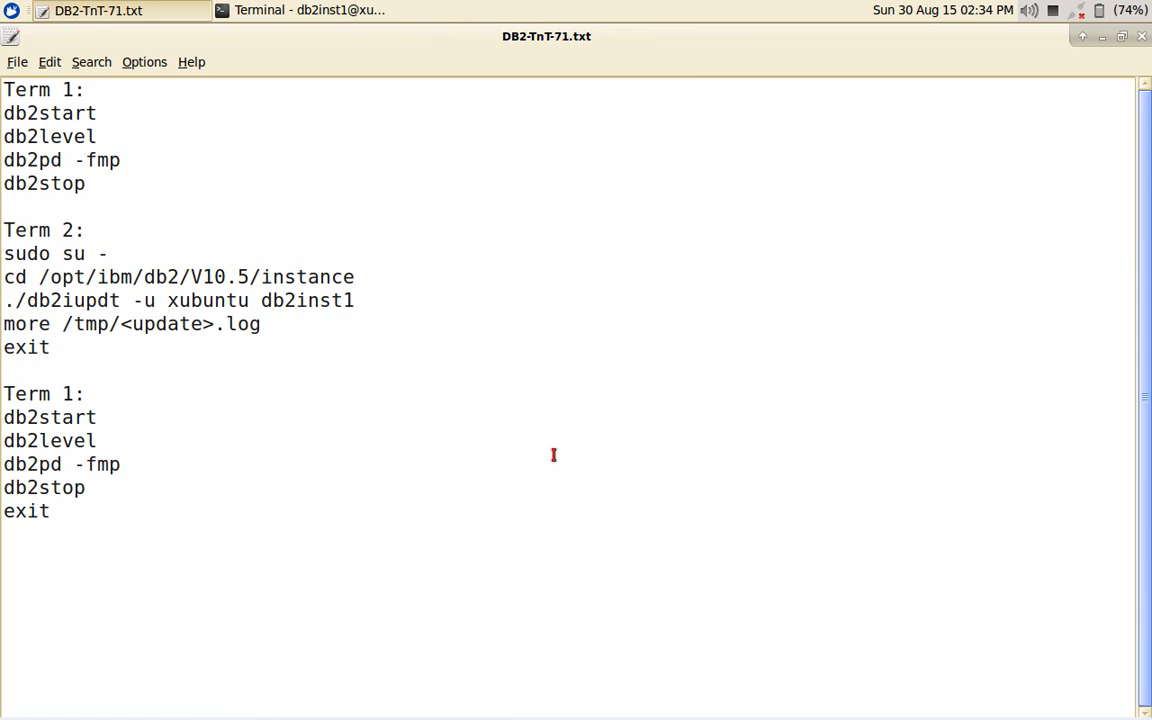
click(97, 417)
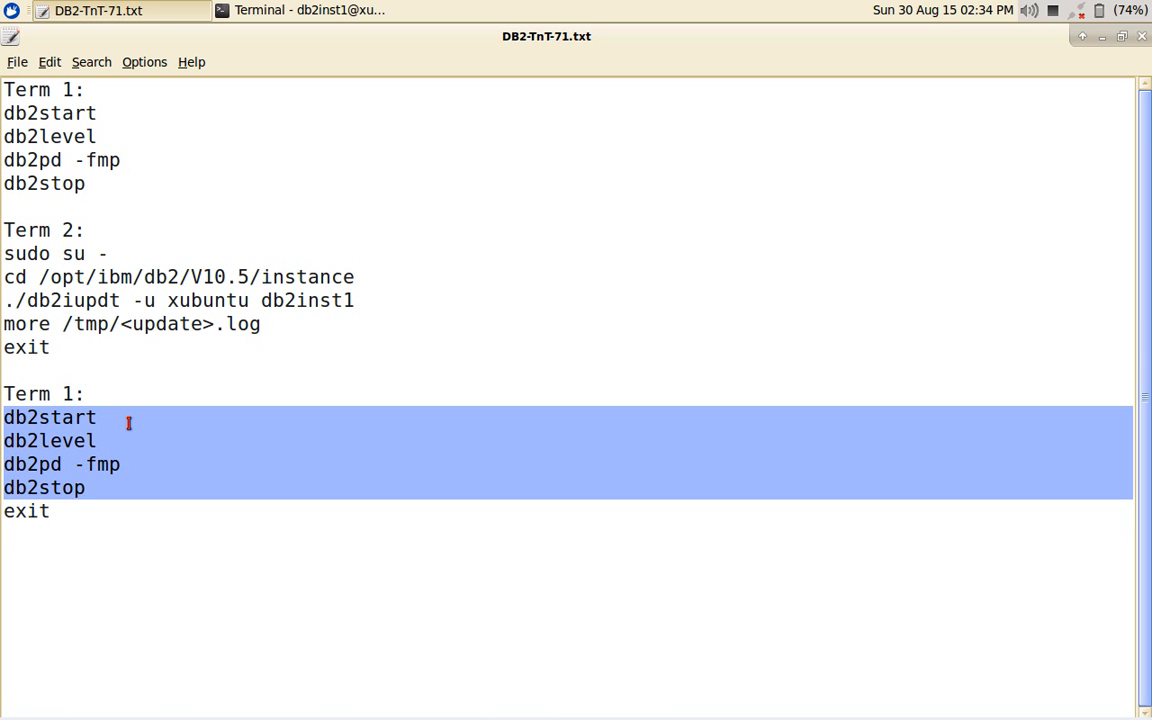
mouse_move(300, 10)
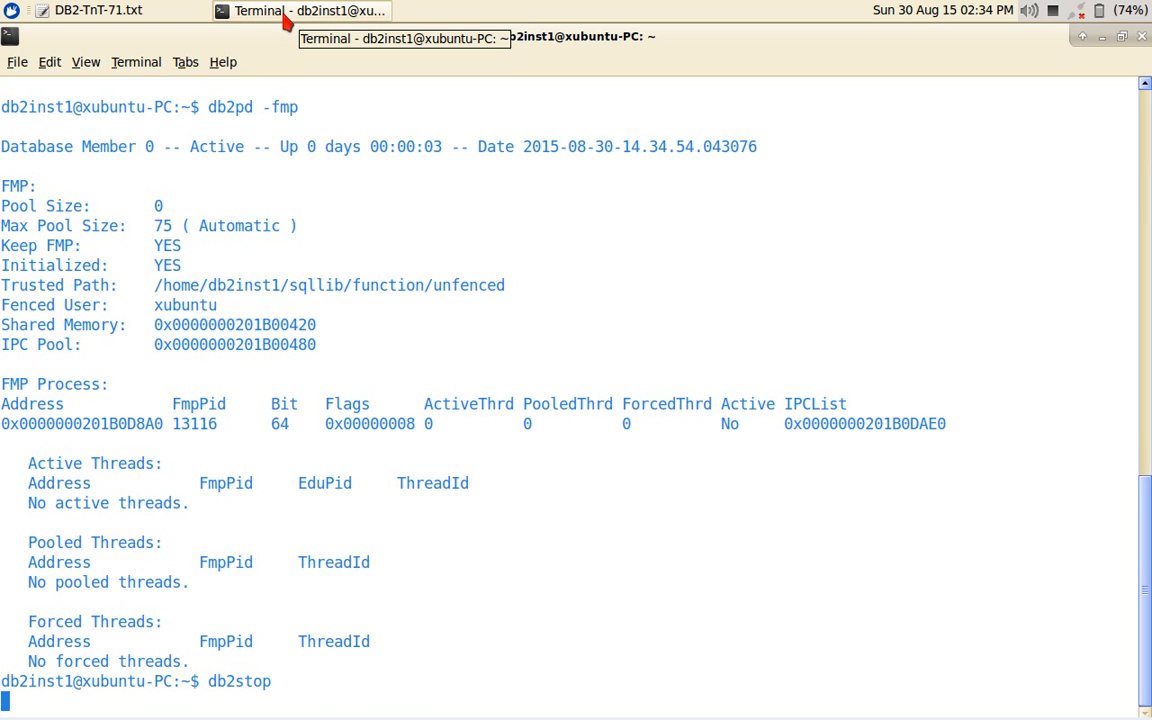
Step: Rerun db2start, db2level and db2pd -fmp in the db2inst1 terminal, confirming Fenced User xubuntu, then db2stop
click(97, 10)
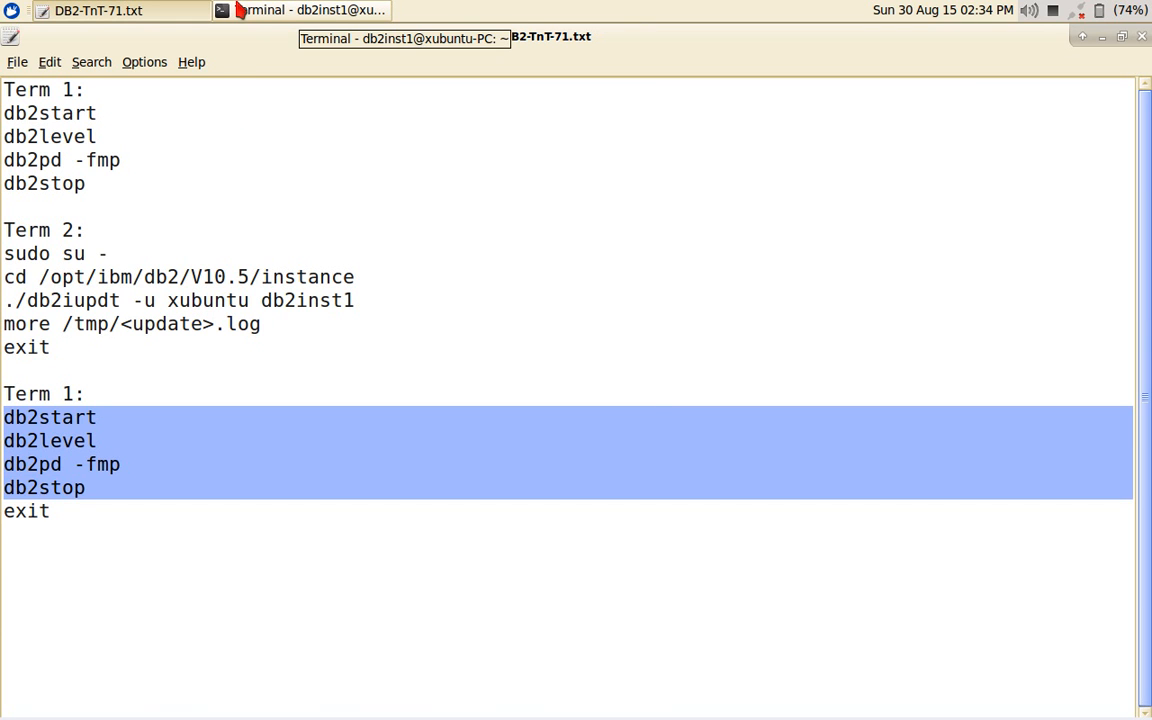
click(310, 10)
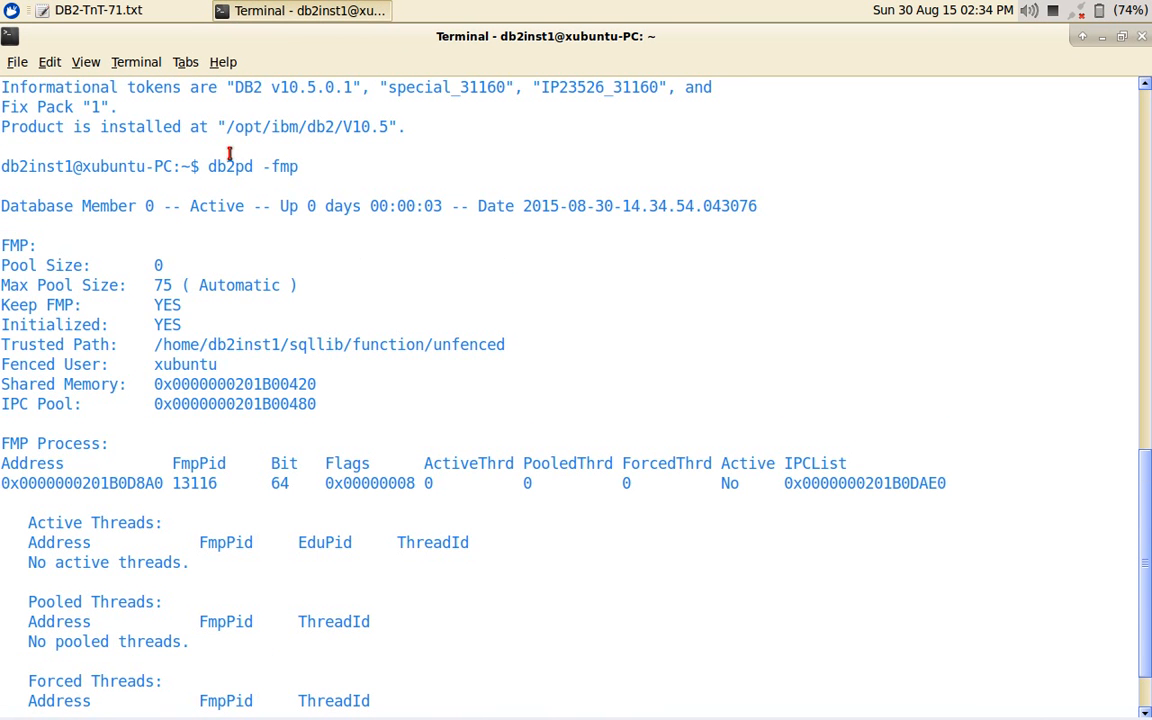
mouse_move(131, 364)
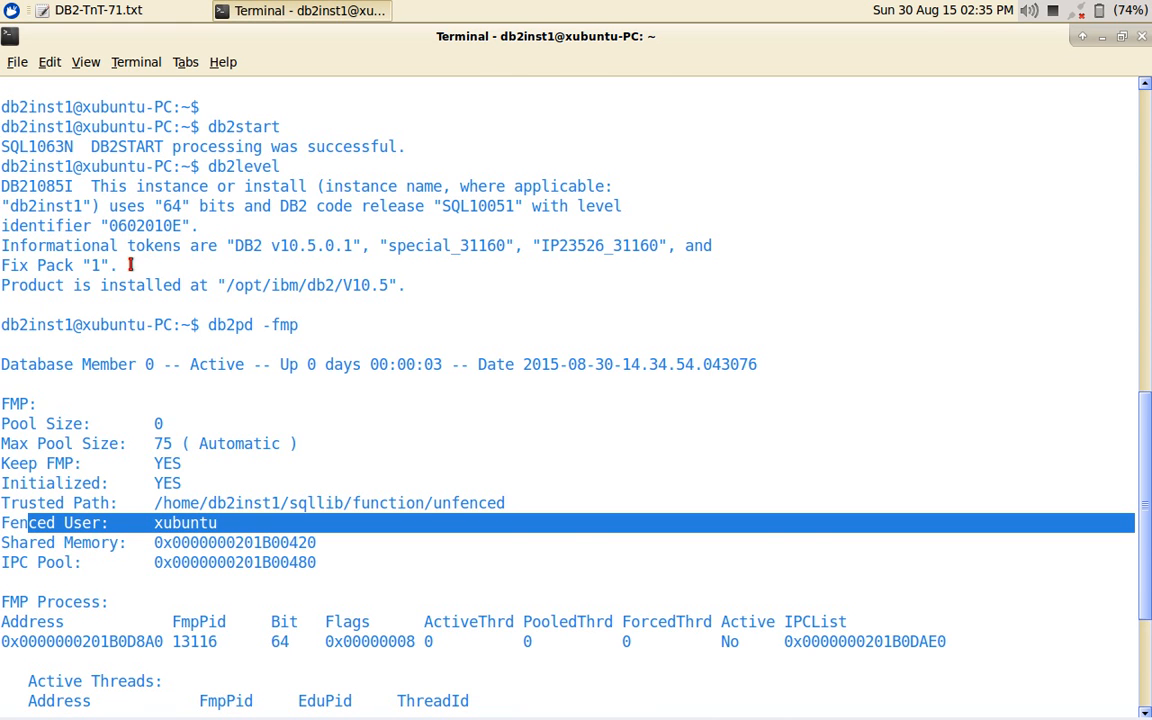
scroll(down, 3)
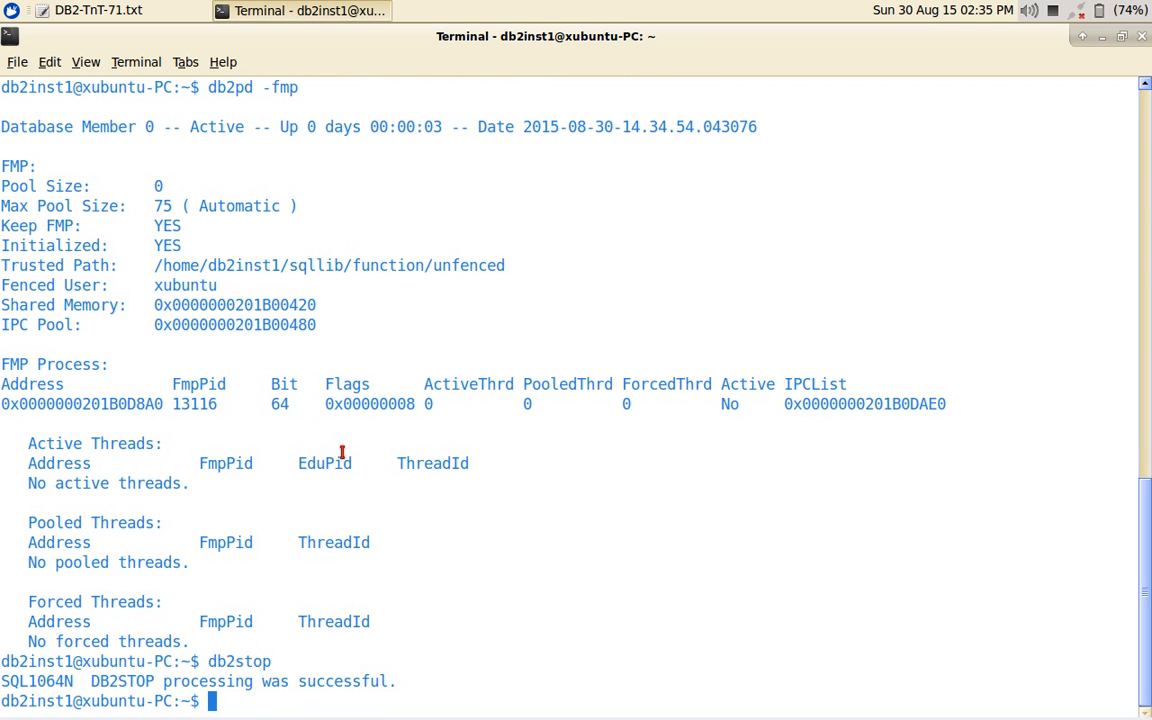
mouse_move(642, 627)
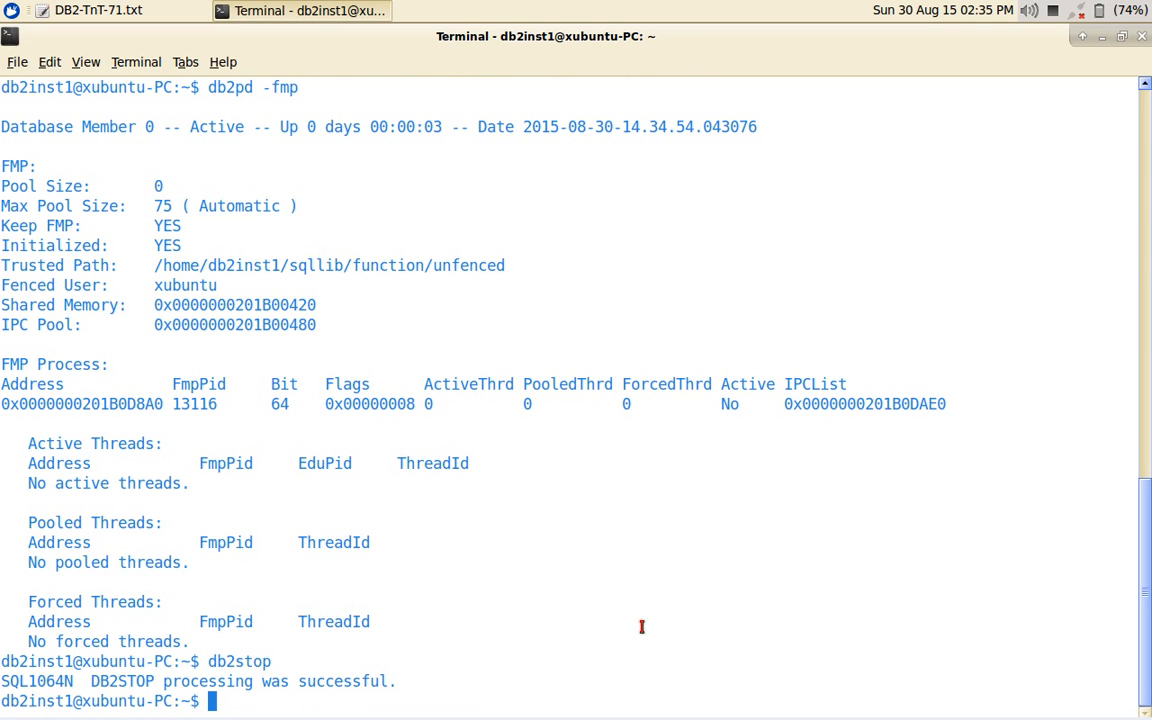